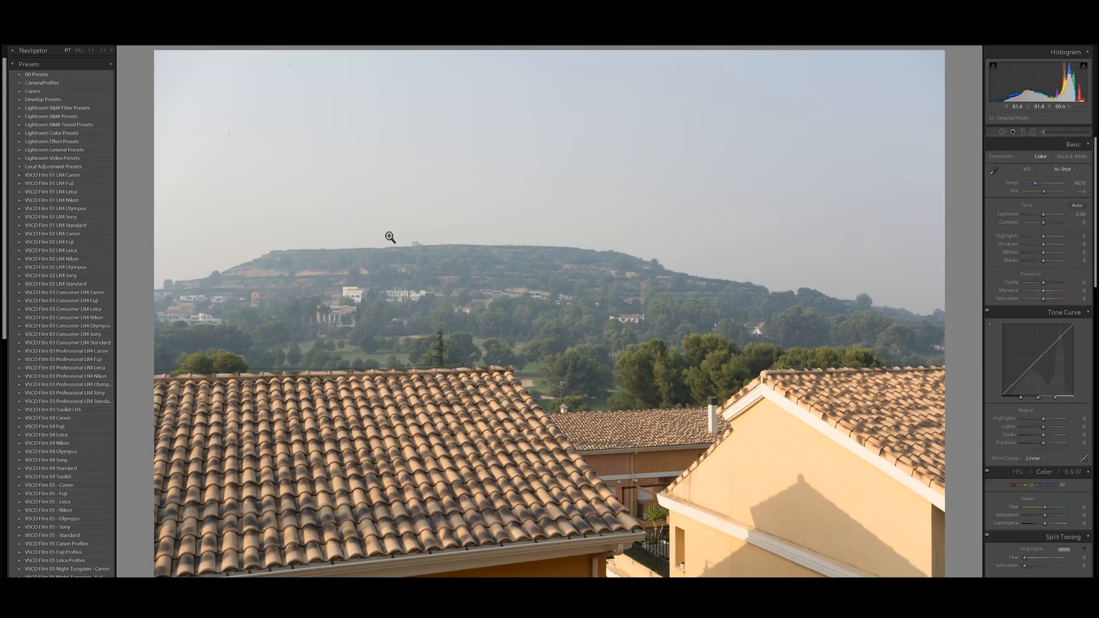
Raise the global Dehaze amount to about +77, clearing the haze across the hillside and rooftops.
{"action": "left_click", "coordinate": [389, 237]}
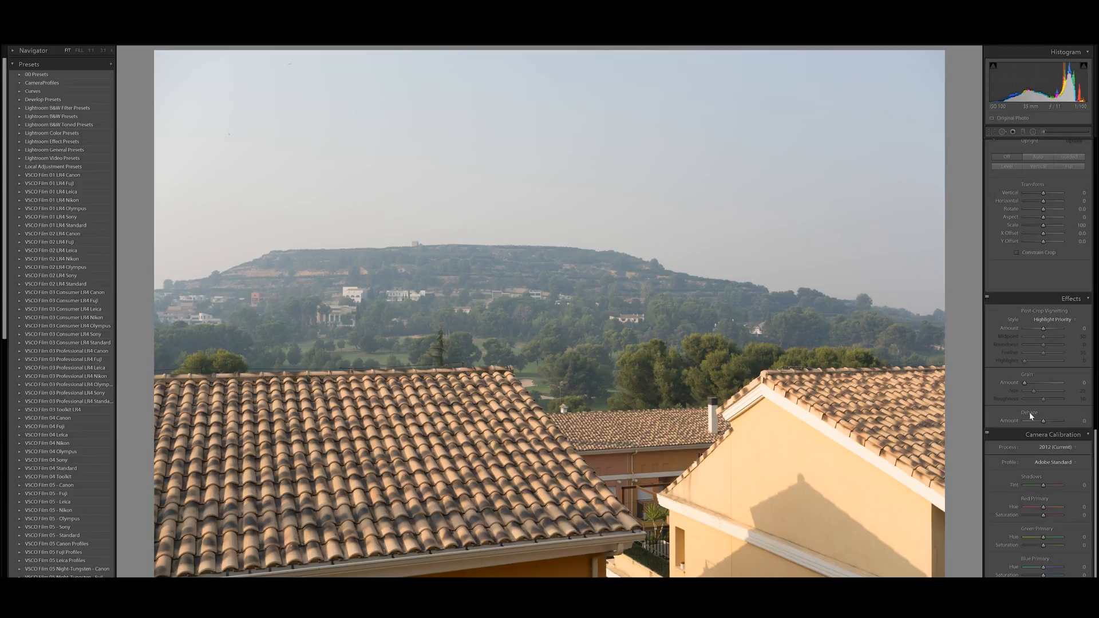
{"action": "mouse_move", "coordinate": [1034, 416]}
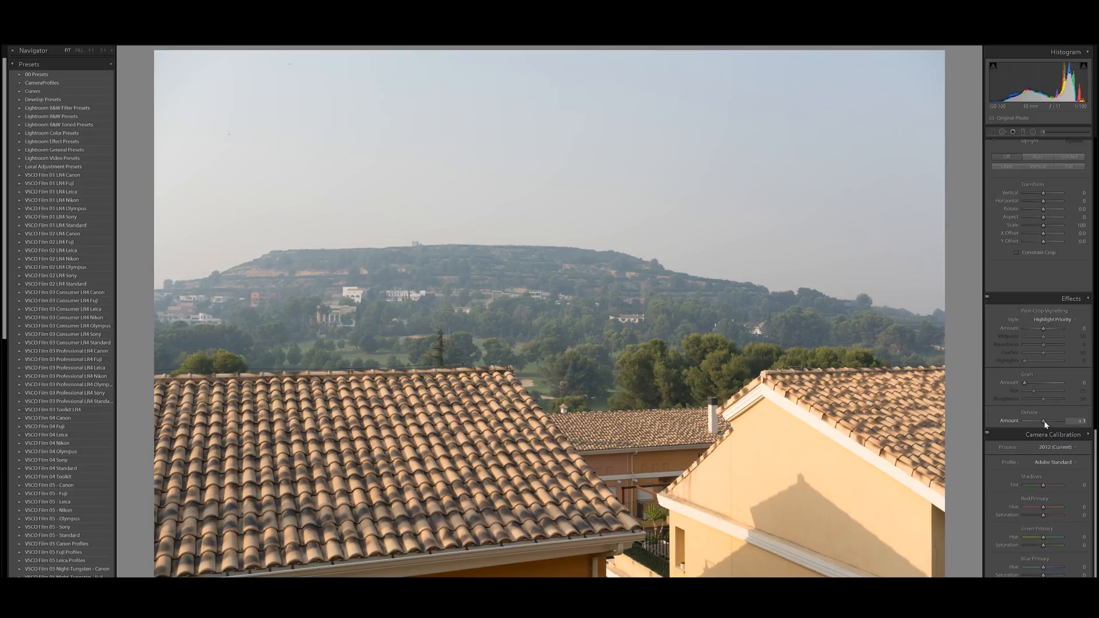
{"action": "left_click_drag", "start_coordinate": [1044, 421], "coordinate": [1062, 420]}
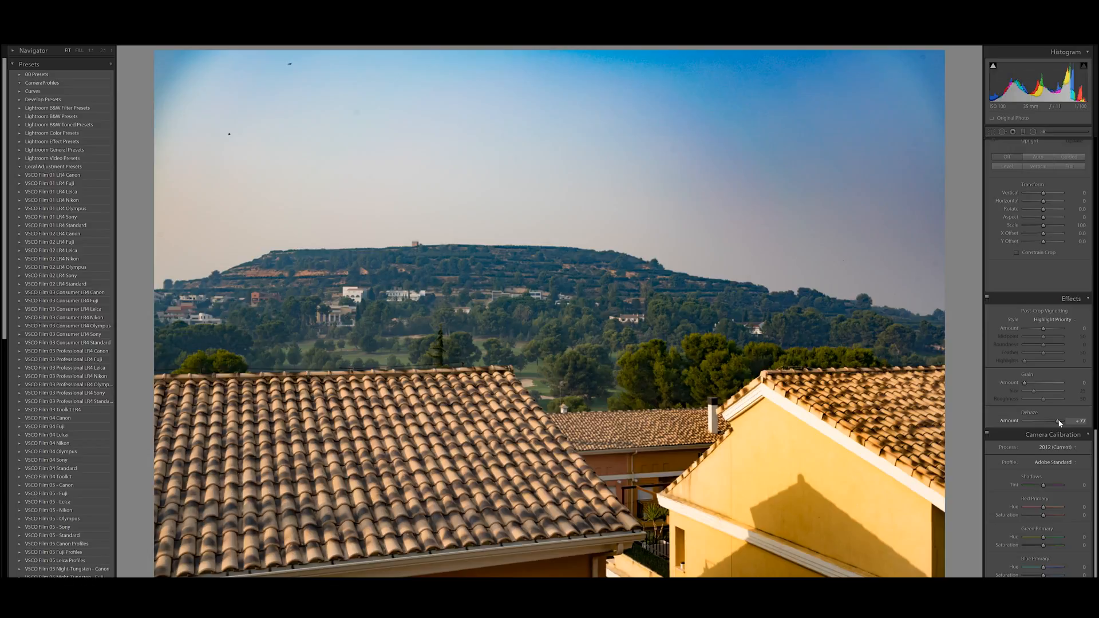
{"action": "left_click_drag", "start_coordinate": [1058, 420], "coordinate": [1054, 420]}
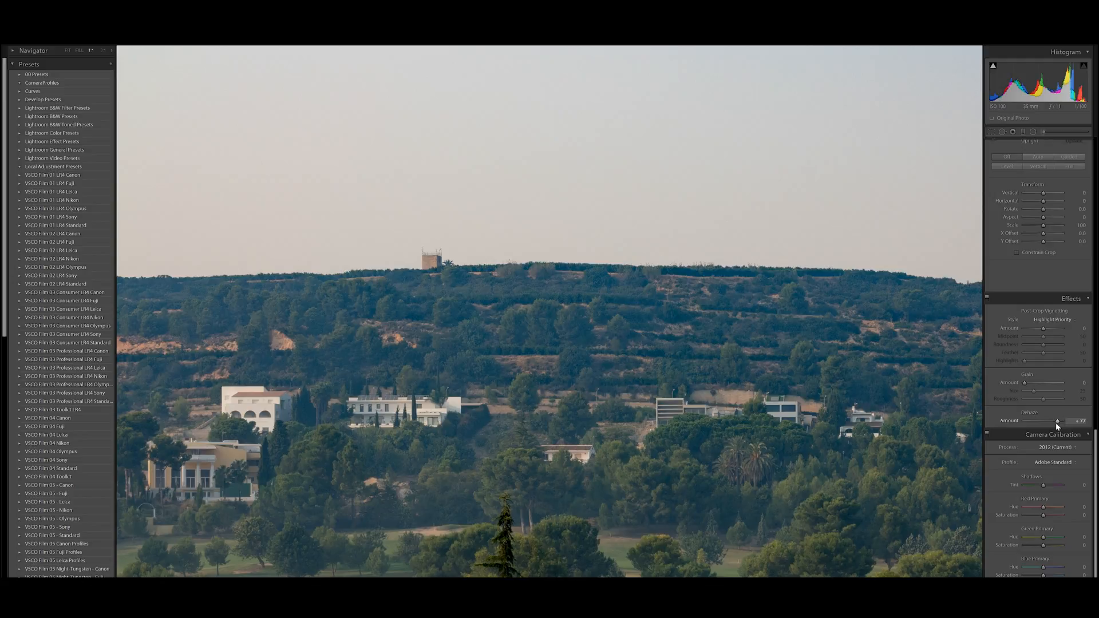
Compare Dehaze from strong removal down to -100 added haze, then return it to neutral.
{"action": "left_click_drag", "start_coordinate": [1058, 420], "coordinate": [1044, 420]}
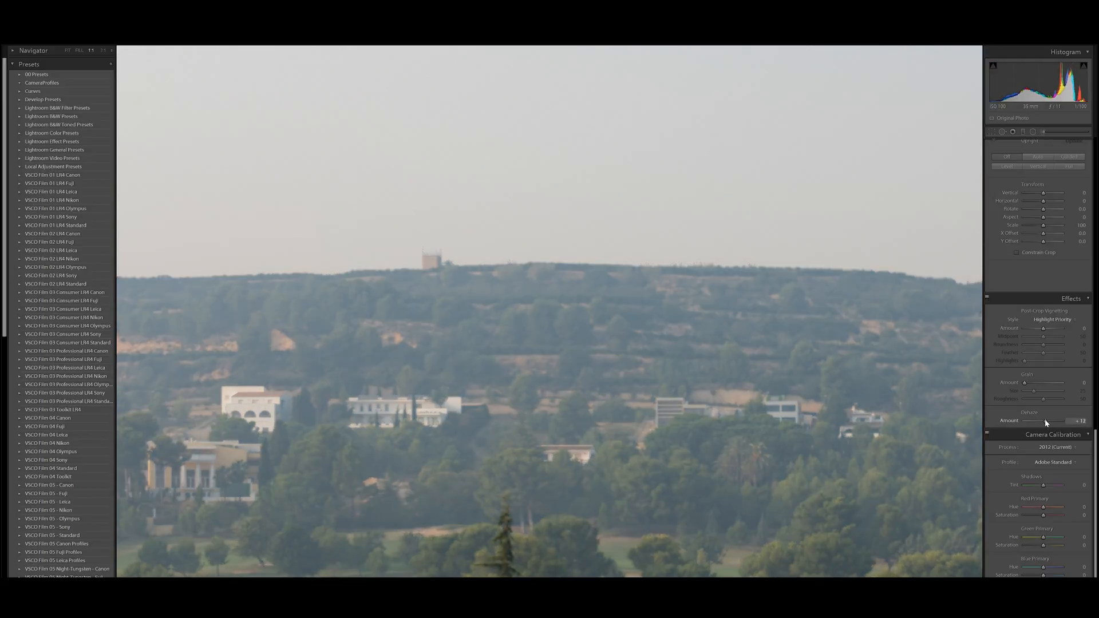
{"action": "left_click_drag", "start_coordinate": [1066, 420], "coordinate": [1044, 420]}
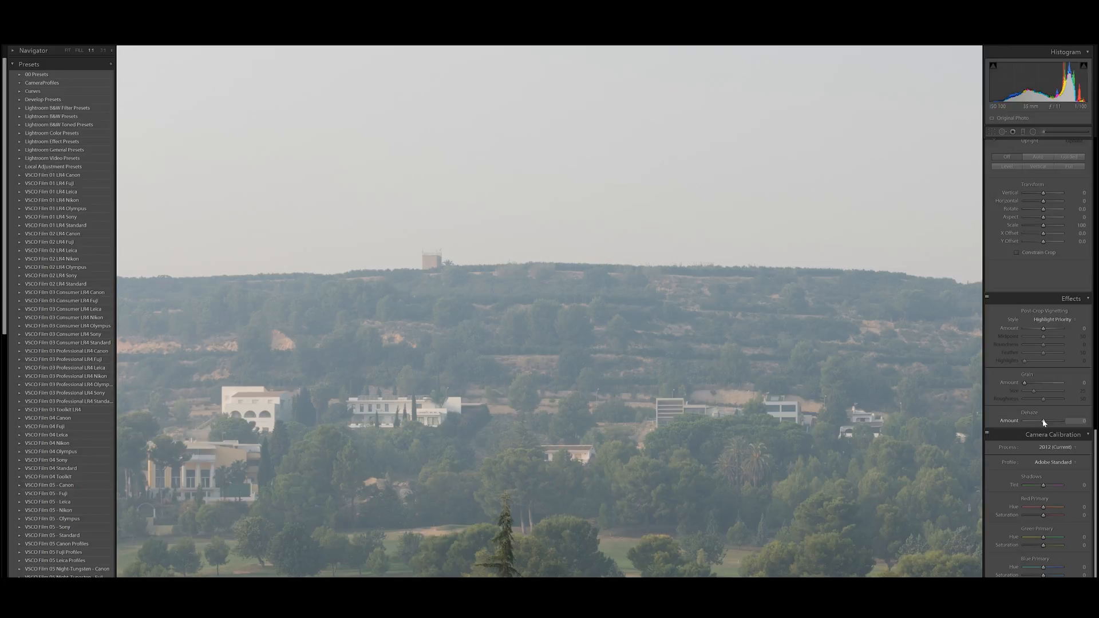
{"action": "left_click_drag", "start_coordinate": [1044, 420], "coordinate": [1003, 420]}
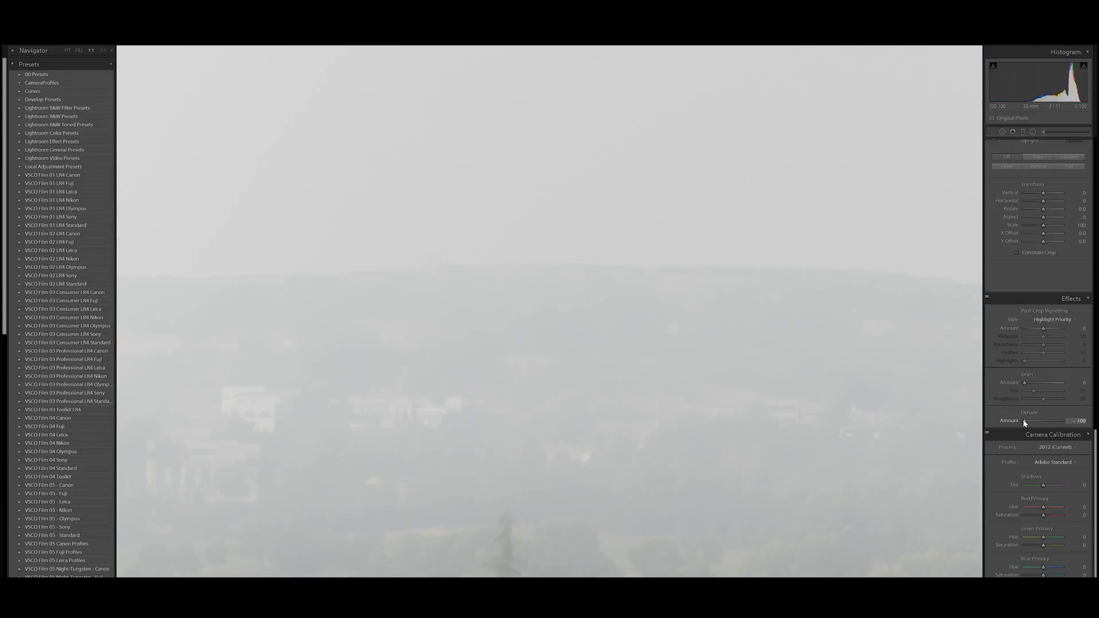
{"action": "left_click_drag", "start_coordinate": [1023, 420], "coordinate": [1029, 420]}
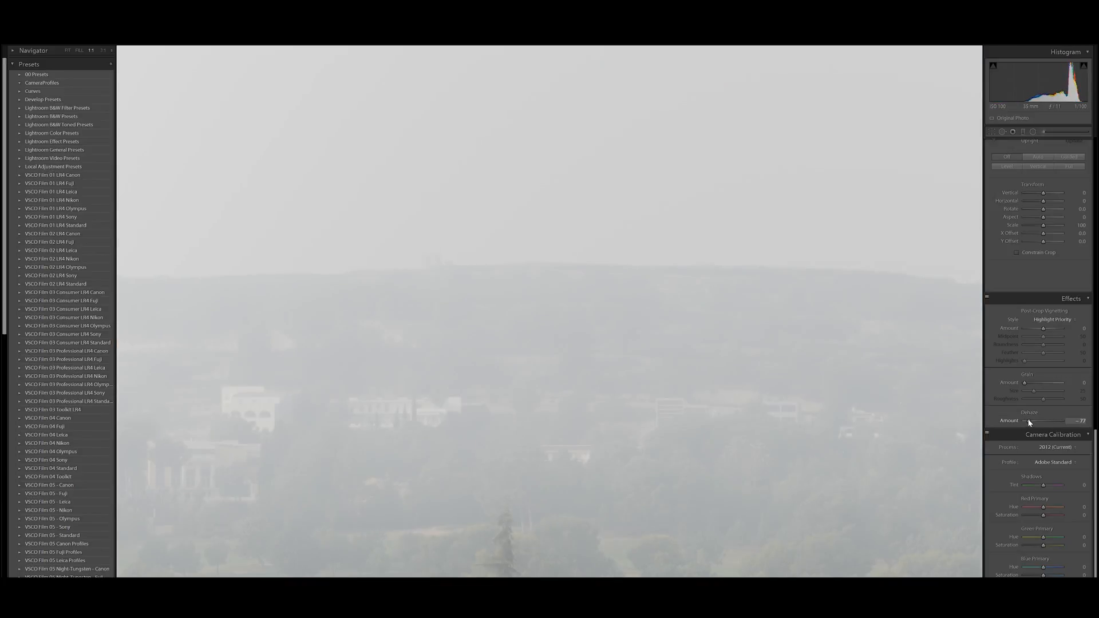
{"action": "left_click_drag", "start_coordinate": [1028, 420], "coordinate": [1034, 420]}
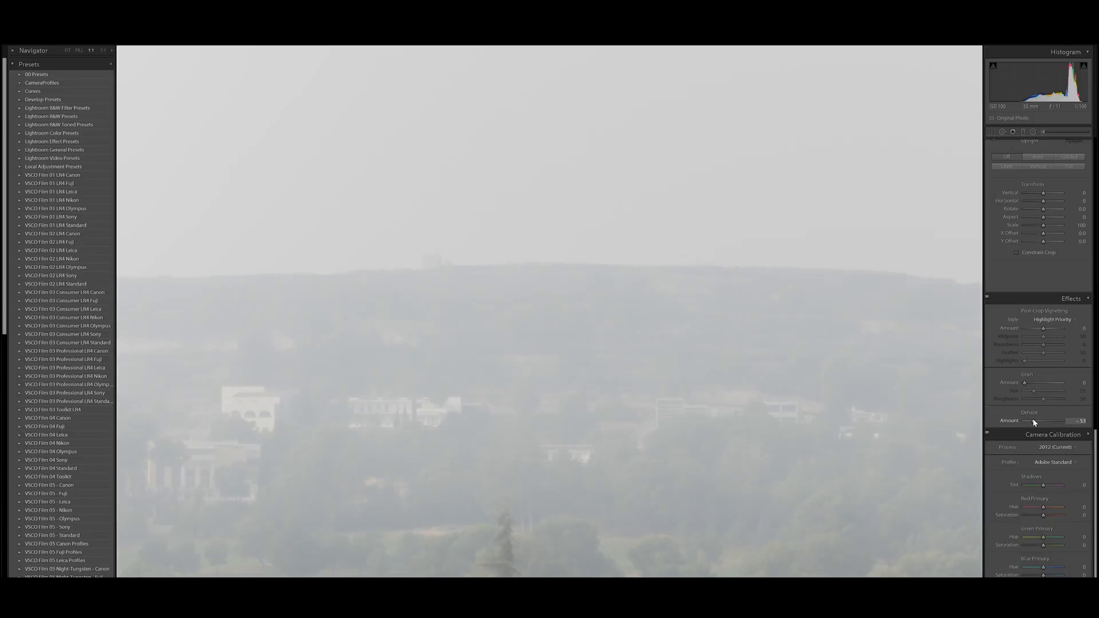
{"action": "left_click_drag", "start_coordinate": [1034, 420], "coordinate": [1057, 420]}
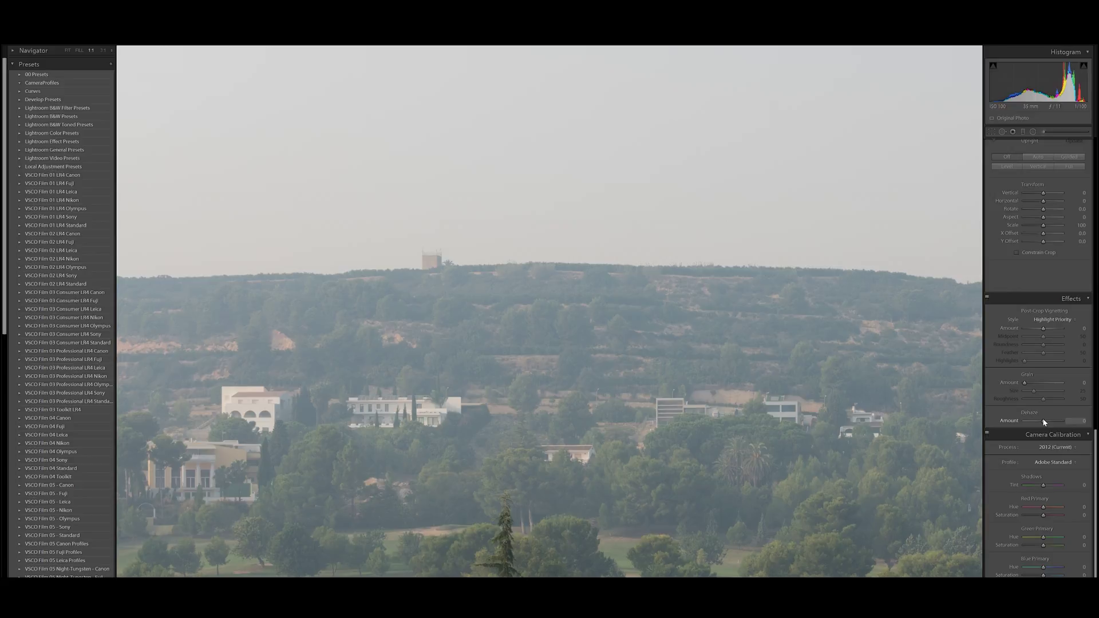
Settle Dehaze at a moderate amount of about +52 over the trees and white villas.
{"action": "left_click_drag", "start_coordinate": [1044, 421], "coordinate": [1072, 422]}
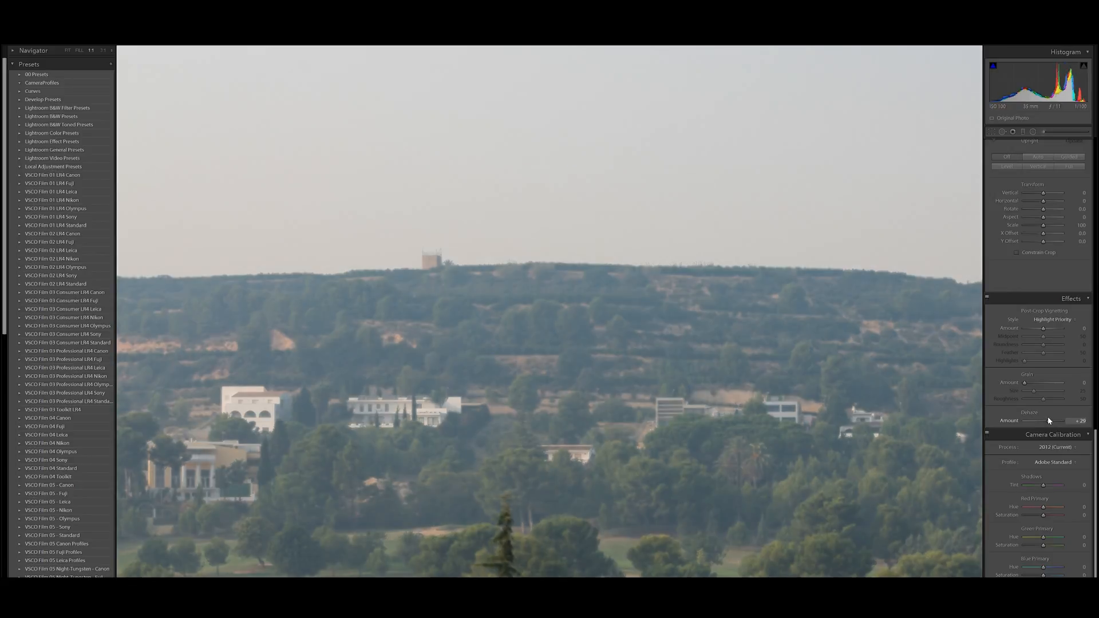
{"action": "left_click_drag", "start_coordinate": [1044, 420], "coordinate": [1062, 420]}
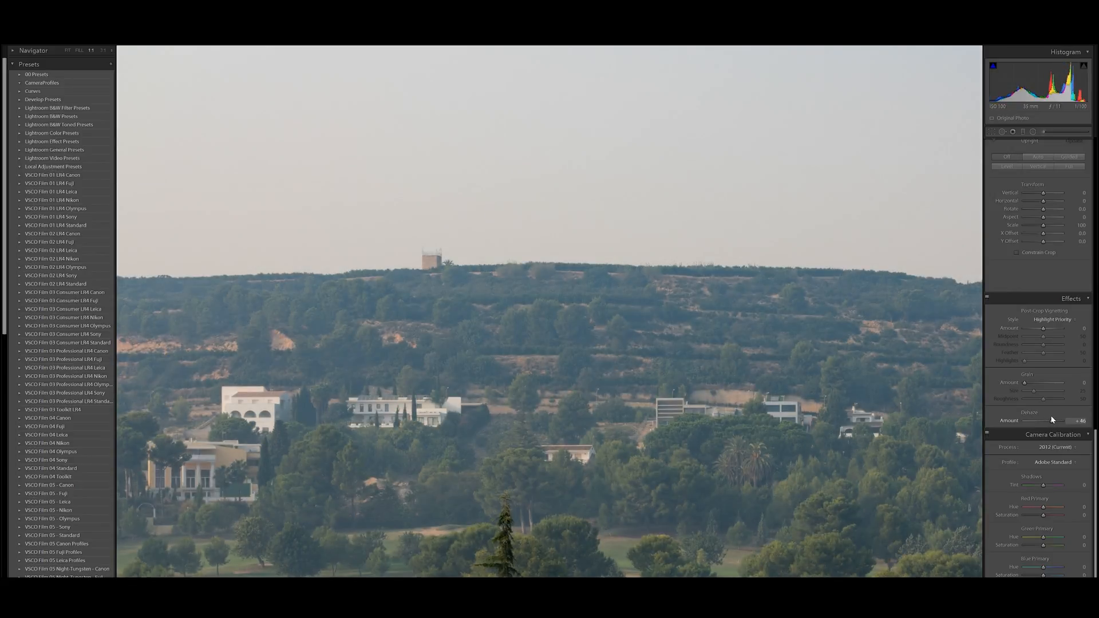
{"action": "left_click_drag", "start_coordinate": [1050, 421], "coordinate": [1062, 420]}
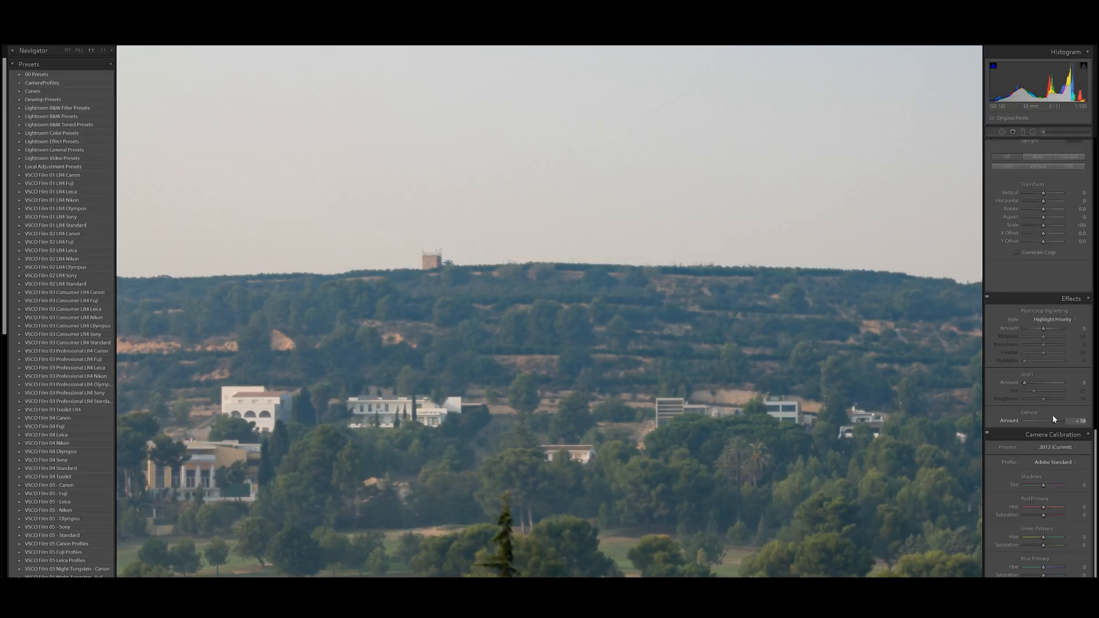
{"action": "left_click_drag", "start_coordinate": [1058, 420], "coordinate": [1051, 420]}
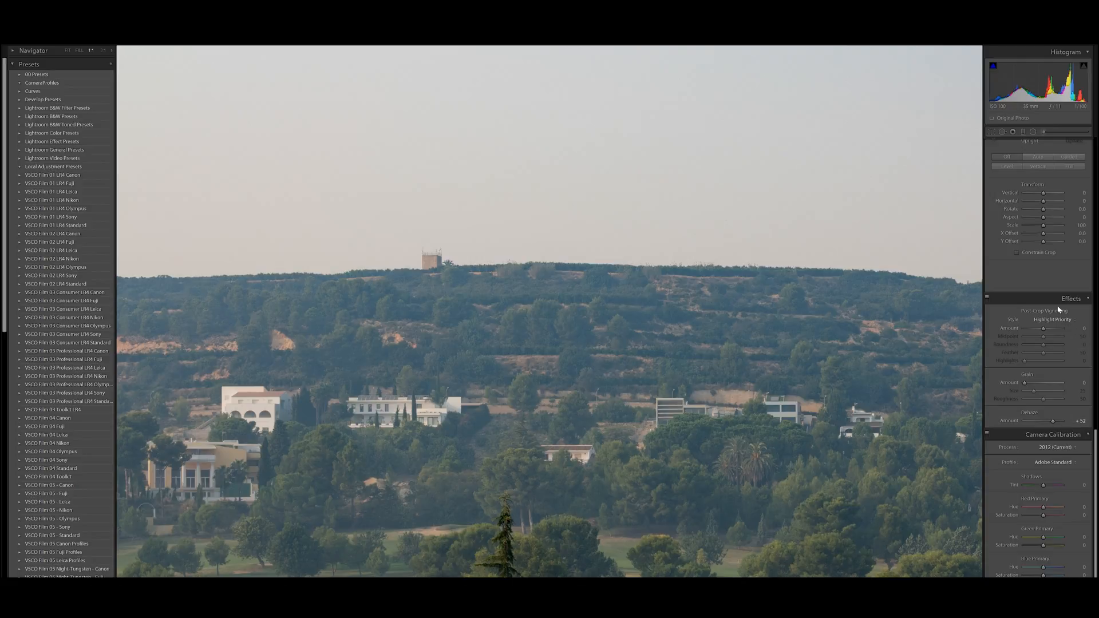
{"action": "mouse_move", "coordinate": [1097, 462]}
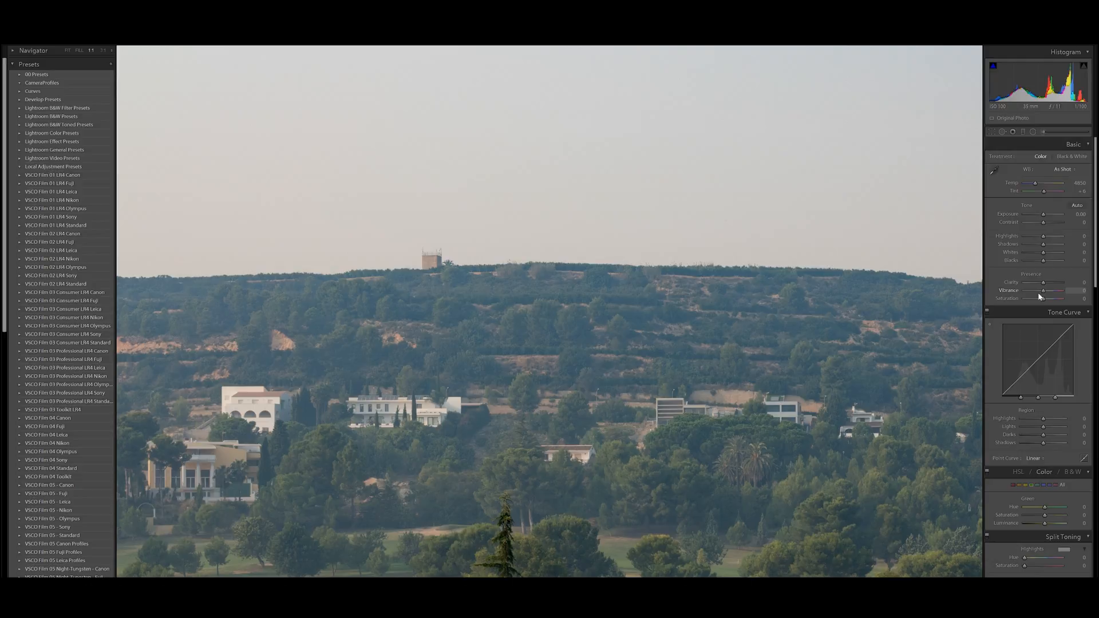
Boost Clarity strongly, then ease it back to a subtle +5 on the hillside detail.
{"action": "left_click_drag", "start_coordinate": [1043, 281], "coordinate": [1071, 282]}
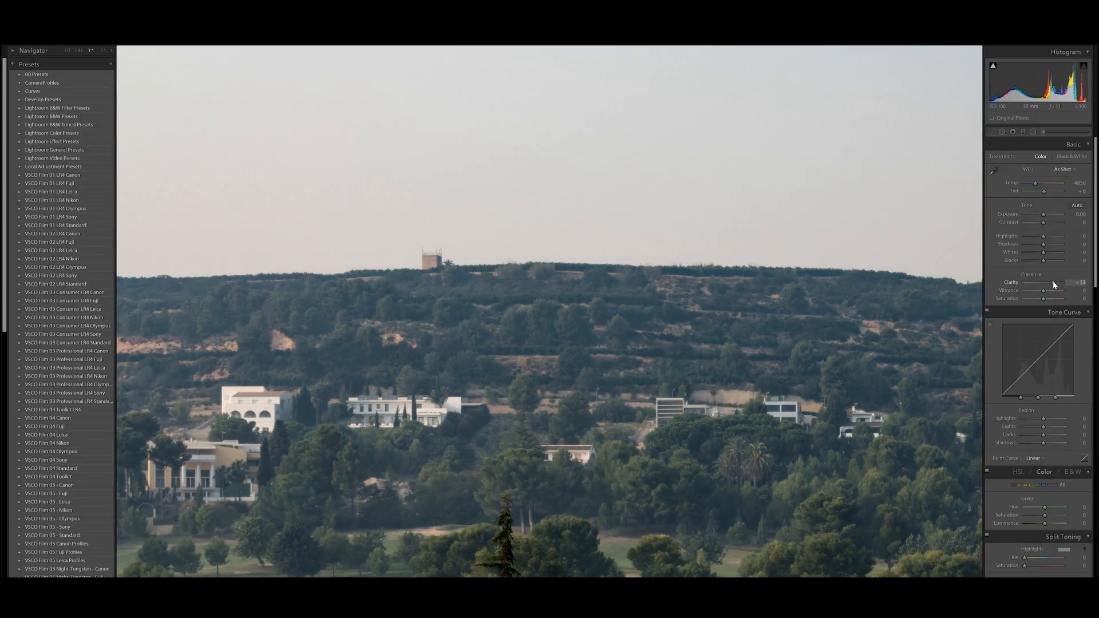
{"action": "left_click_drag", "start_coordinate": [1071, 285], "coordinate": [1035, 285]}
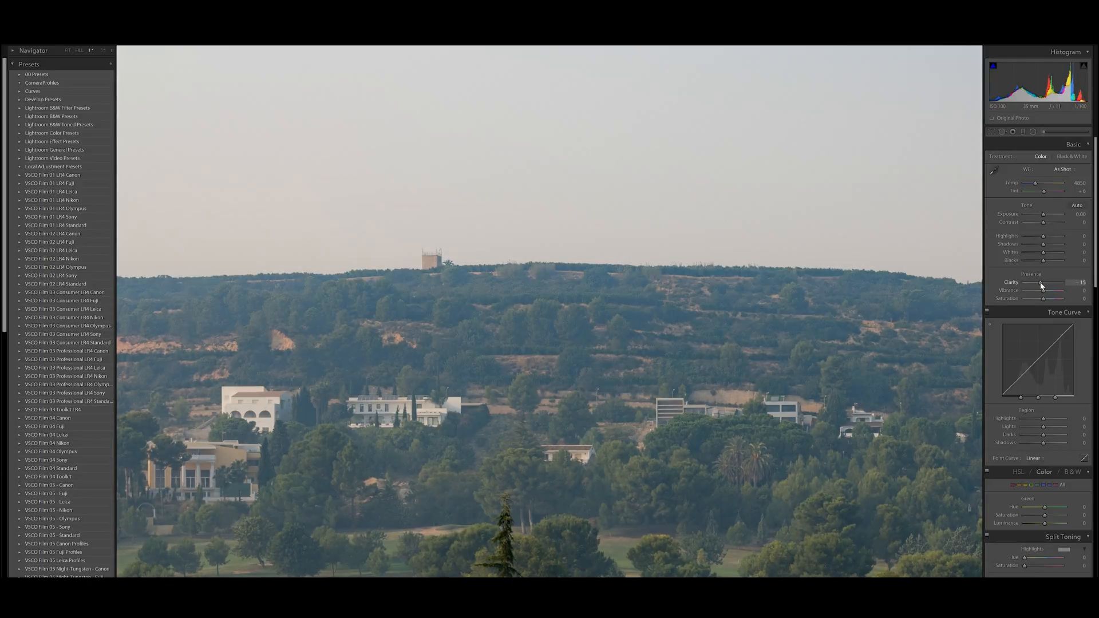
{"action": "left_click_drag", "start_coordinate": [1036, 286], "coordinate": [1044, 286]}
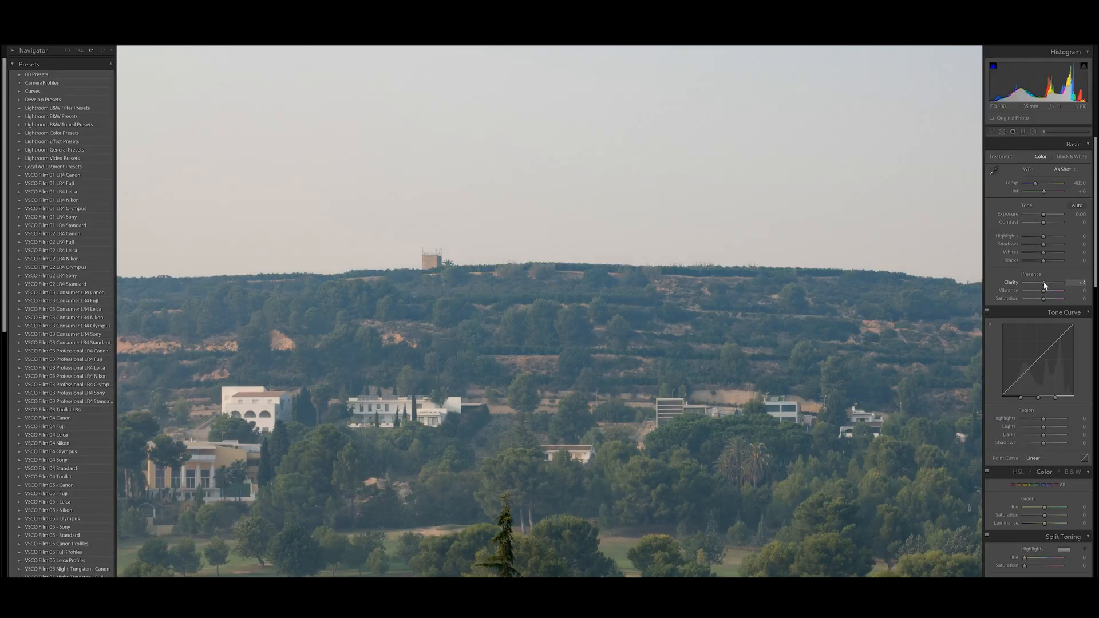
{"action": "left_click_drag", "start_coordinate": [1043, 289], "coordinate": [1045, 289]}
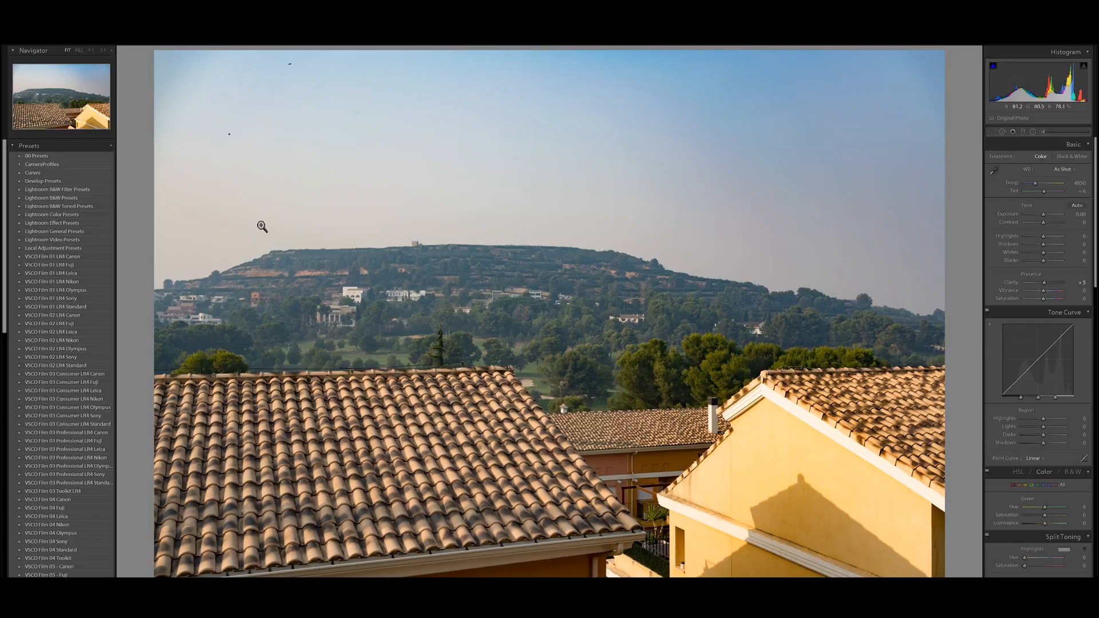
{"action": "mouse_move", "coordinate": [863, 325]}
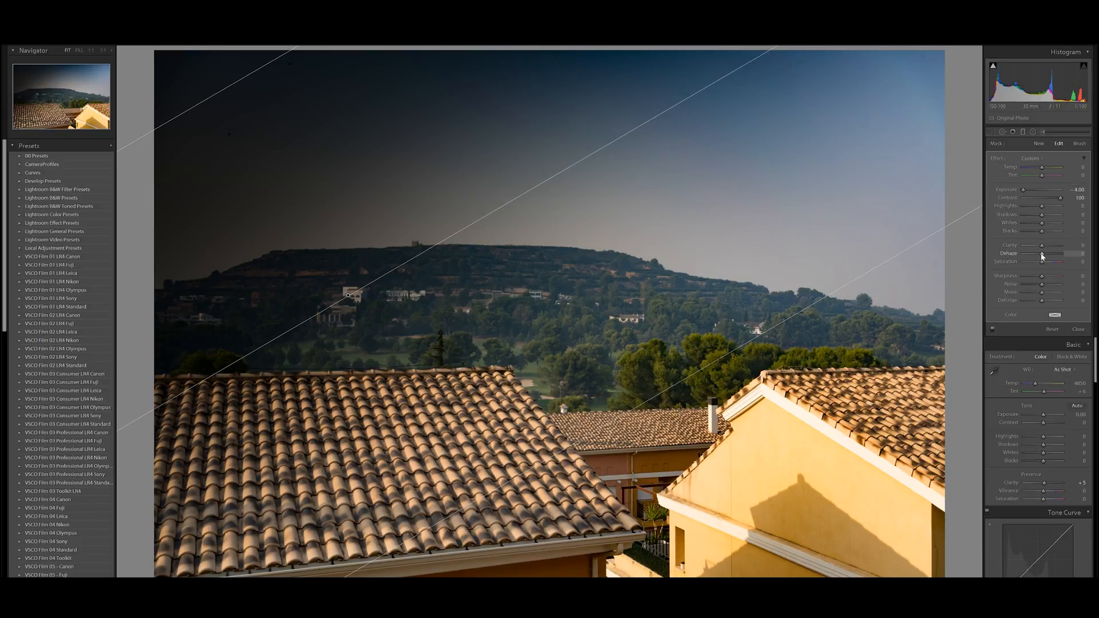
Push the graduated filter's Dehaze to maximum over the sky, then ease it back down.
{"action": "left_click_drag", "start_coordinate": [1041, 253], "coordinate": [1062, 253]}
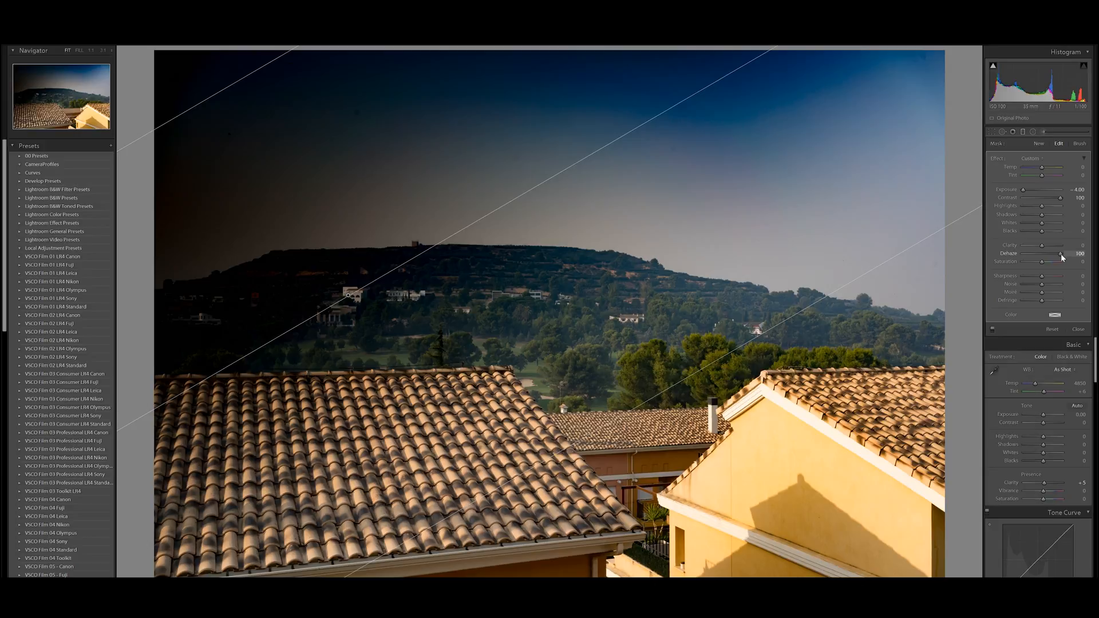
{"action": "left_click_drag", "start_coordinate": [1060, 253], "coordinate": [1040, 253]}
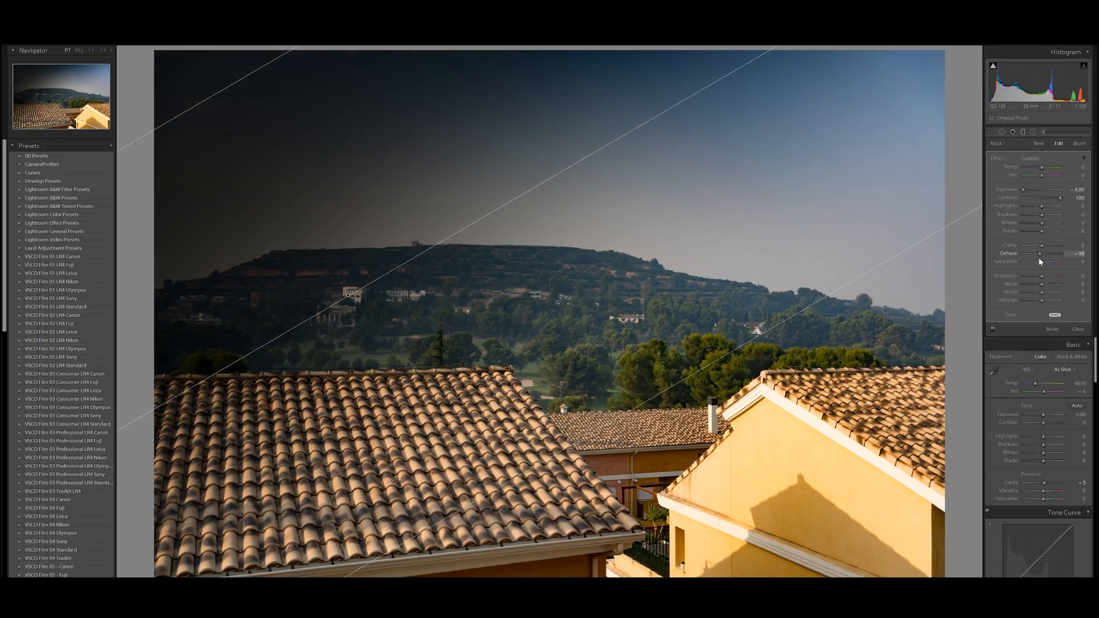